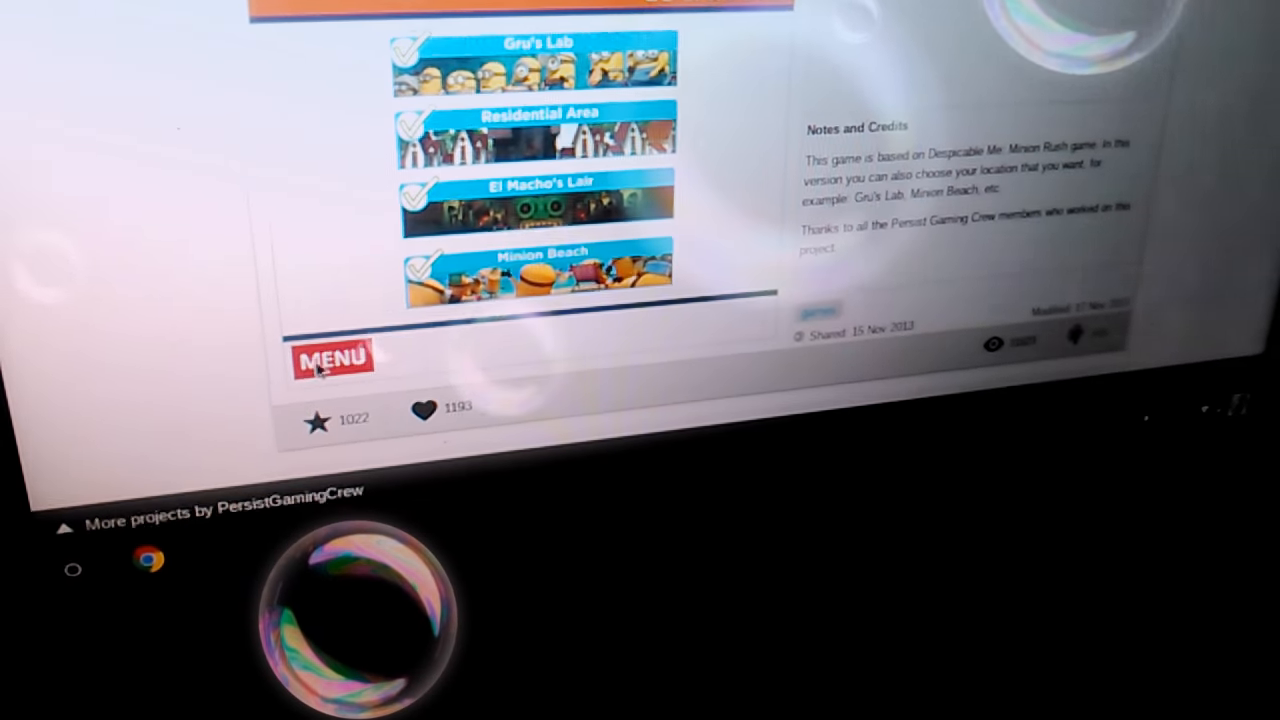
Leave the Minion Rush location list via the MENU button to reach the main menu
{"action": "left_click", "coordinate": [332, 358]}
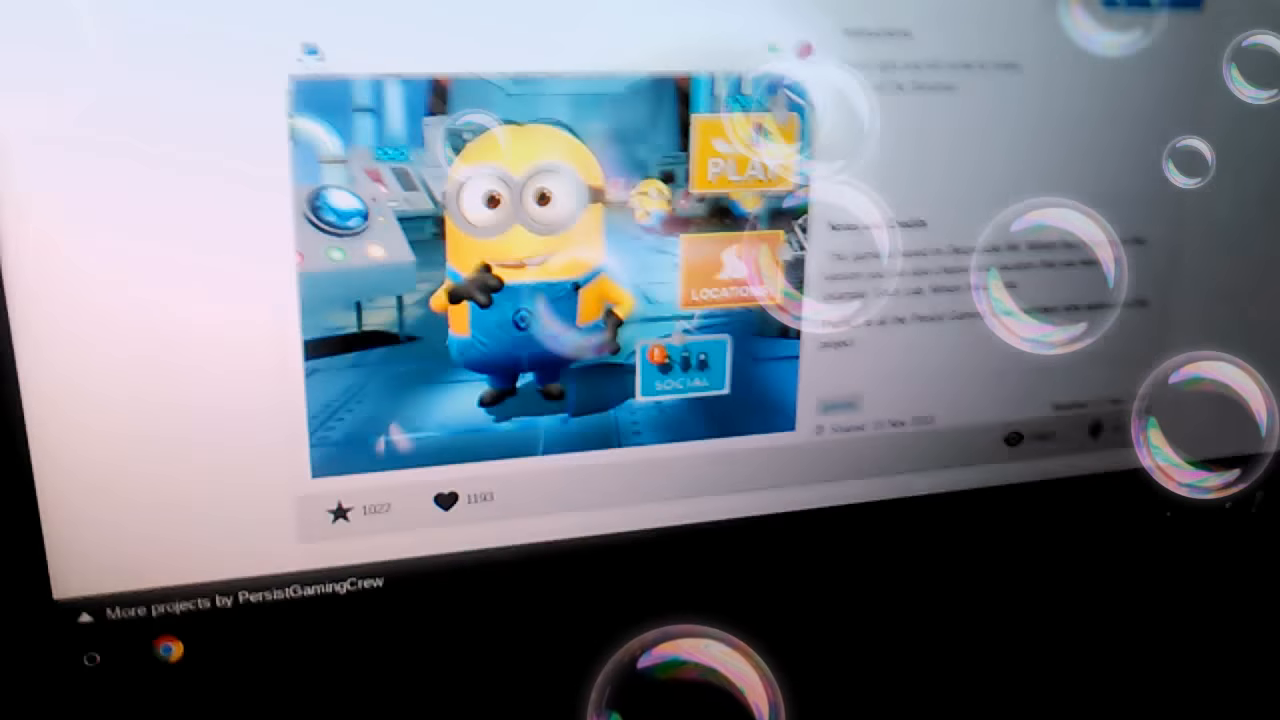
{"action": "left_click", "coordinate": [745, 155]}
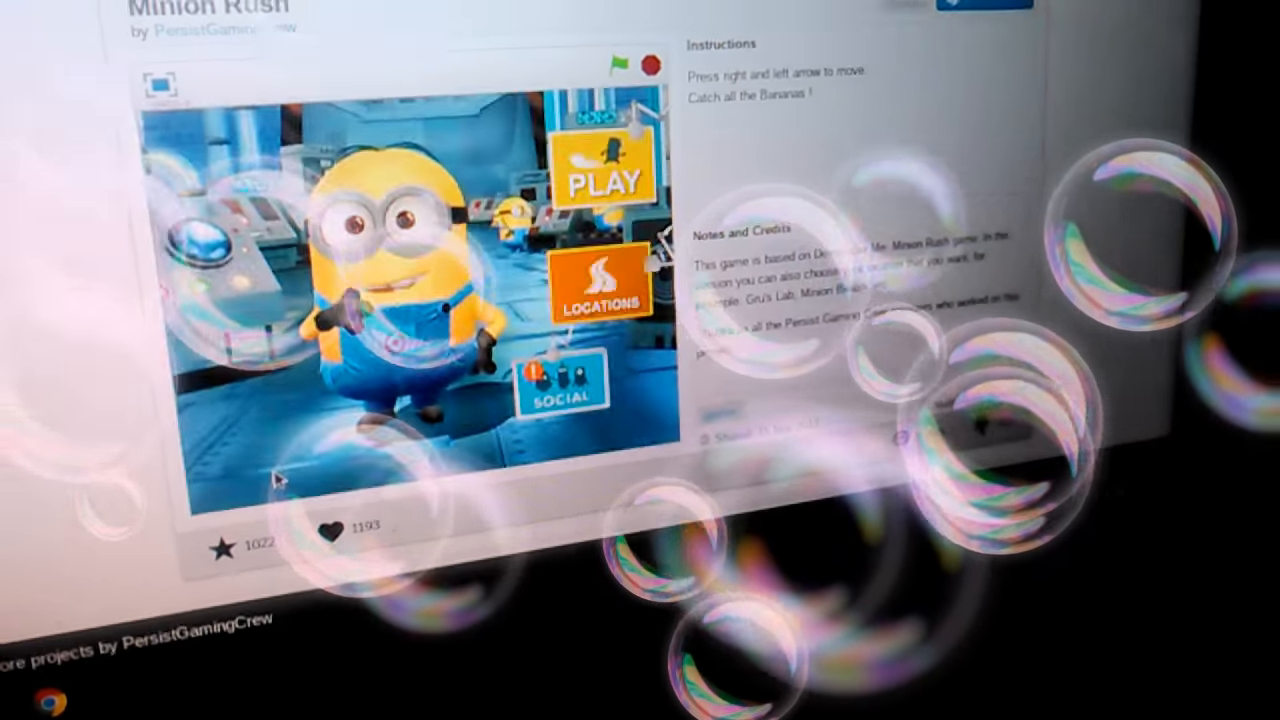
{"action": "left_click", "coordinate": [600, 180]}
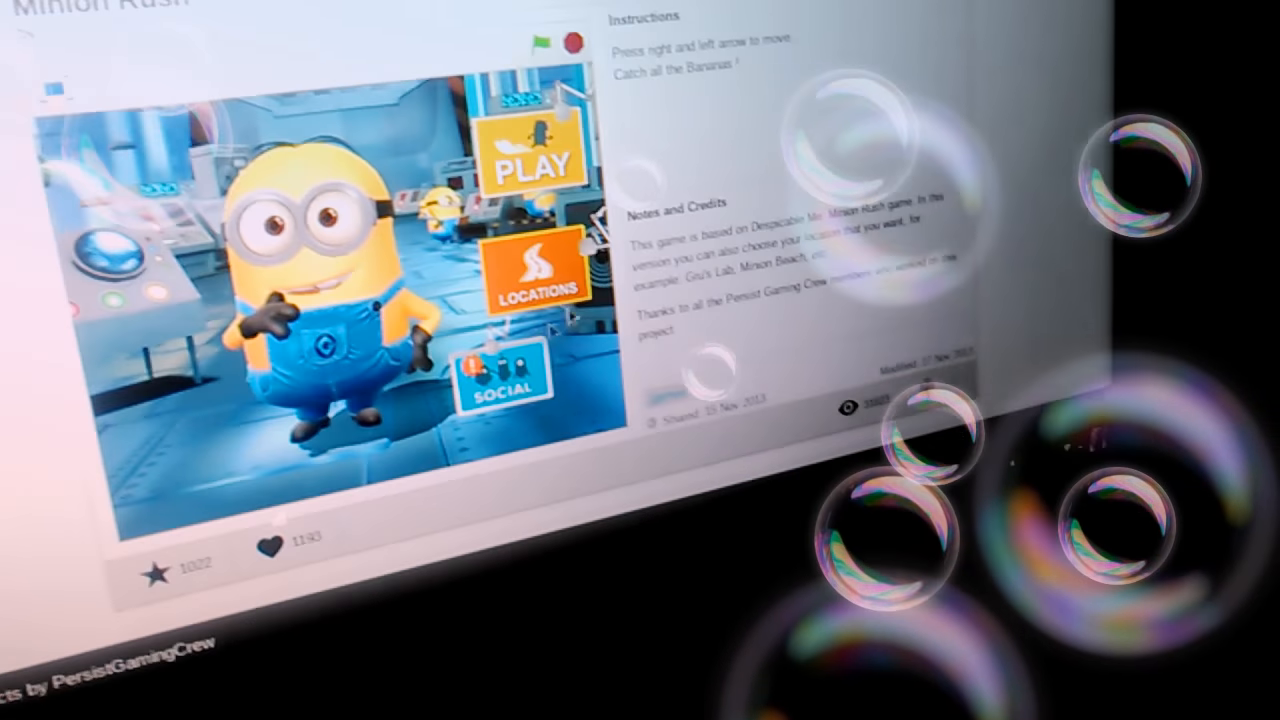
Press PLAY on the Minion Rush main menu to start a beach boardwalk run
{"action": "left_click", "coordinate": [530, 160]}
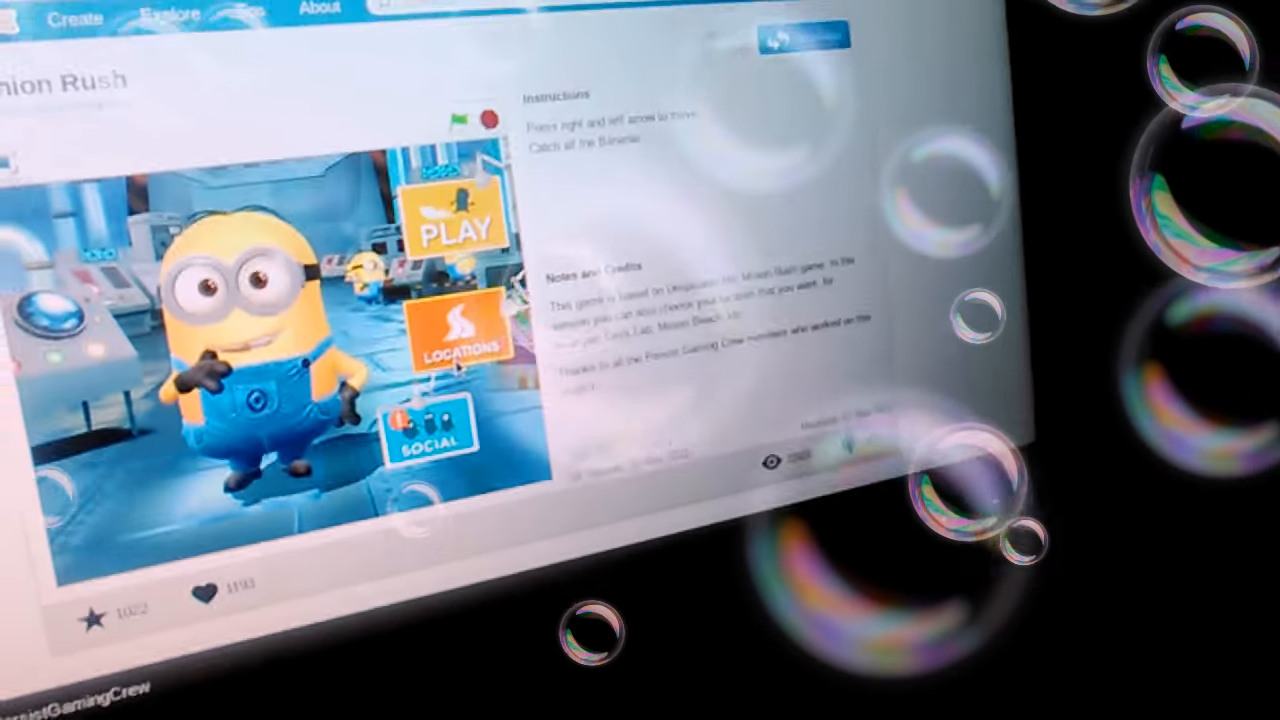
{"action": "left_click", "coordinate": [457, 220]}
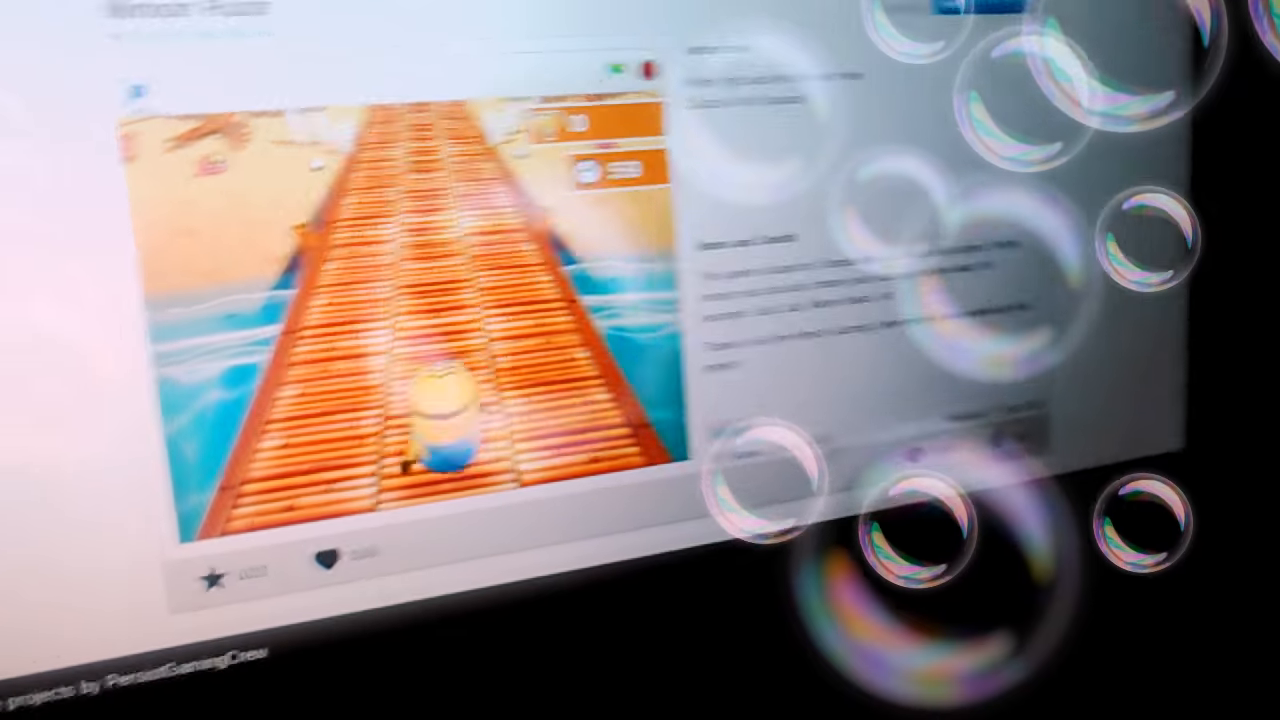